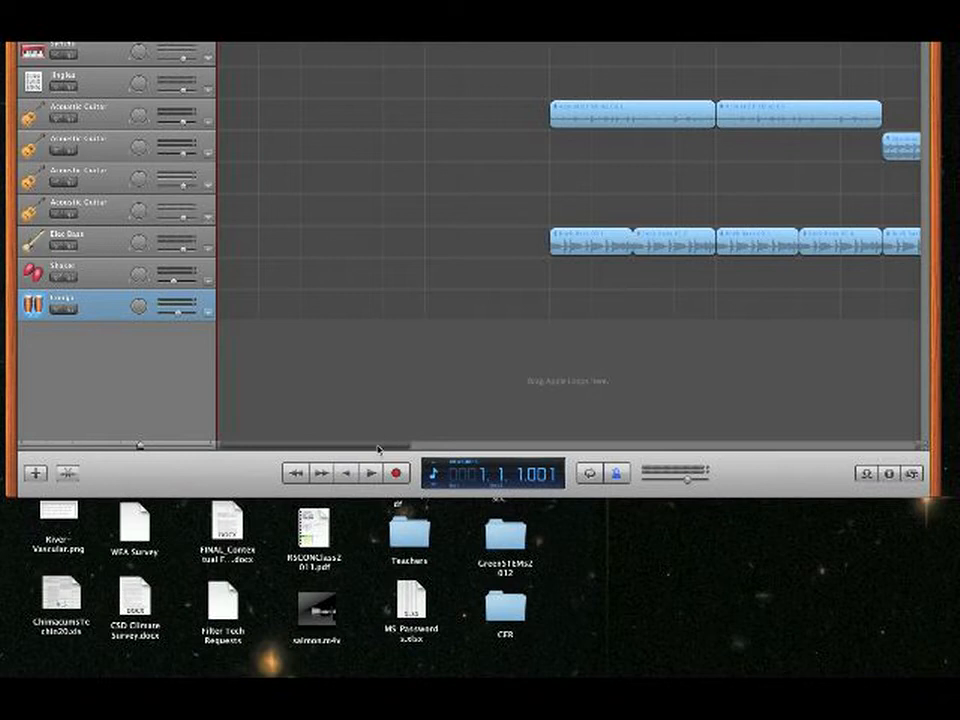
Step: Show the Dream Music song's sharing options from GarageBand's menu bar
{"action": "left_click", "coordinate": [368, 472]}
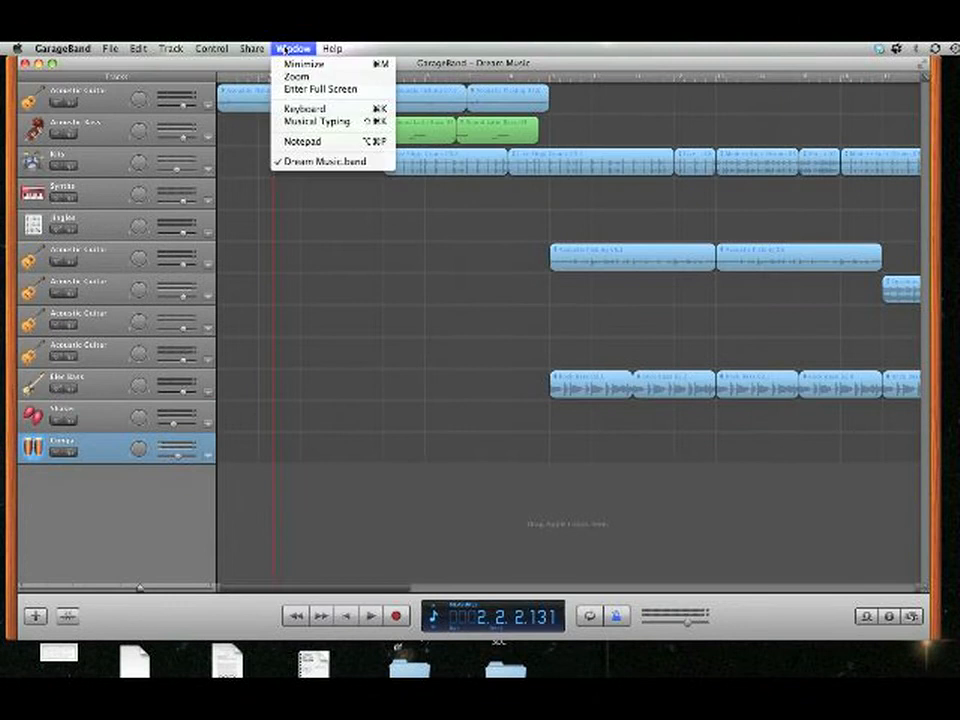
{"action": "left_click", "coordinate": [212, 48]}
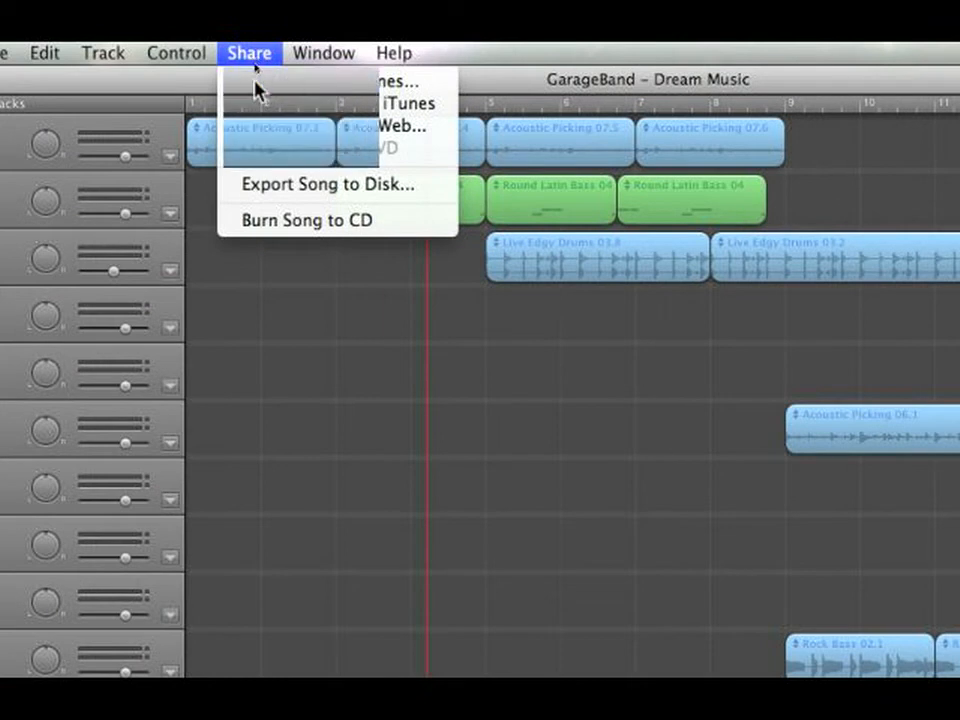
Step: Send Dream Music to iTunes with compression on and high-quality audio, filling playlist, artist and album
{"action": "left_click", "coordinate": [404, 104]}
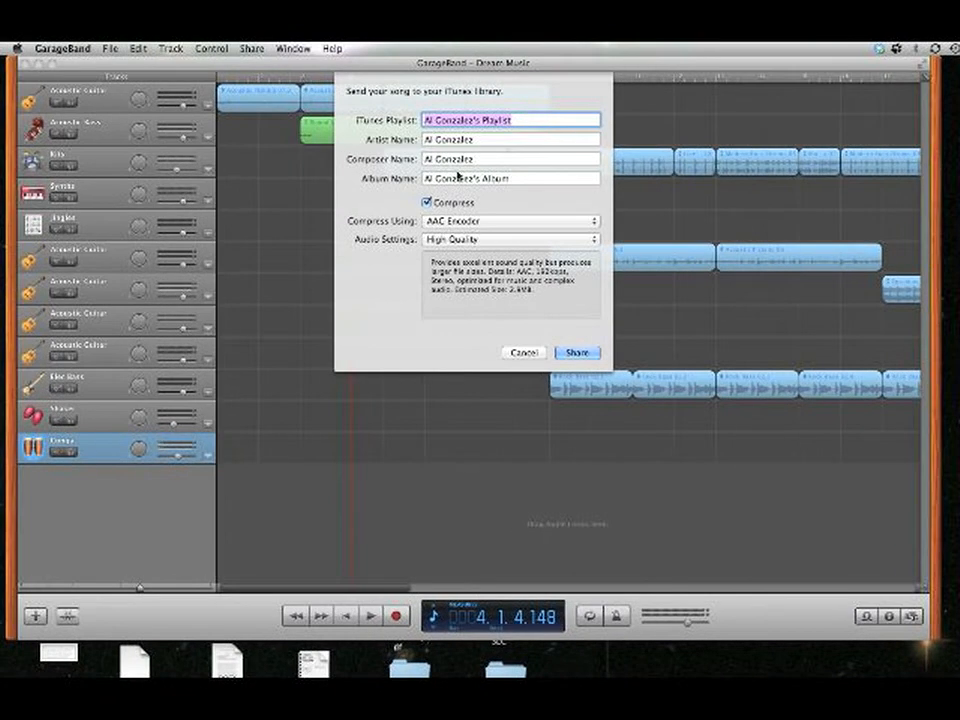
{"action": "left_click", "coordinate": [480, 140]}
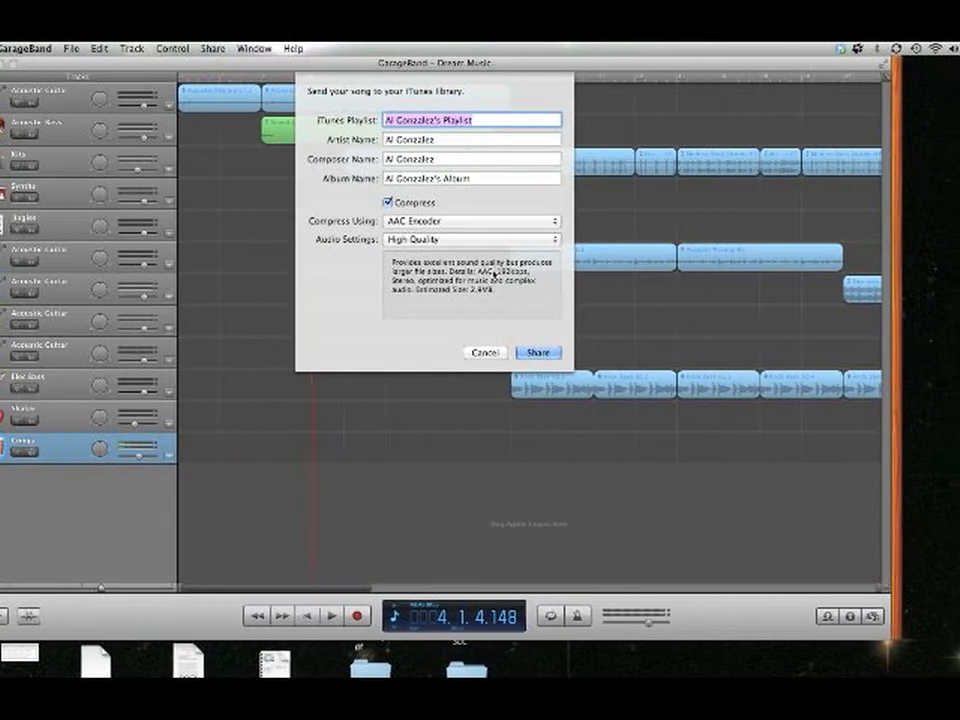
{"action": "left_click", "coordinate": [538, 352]}
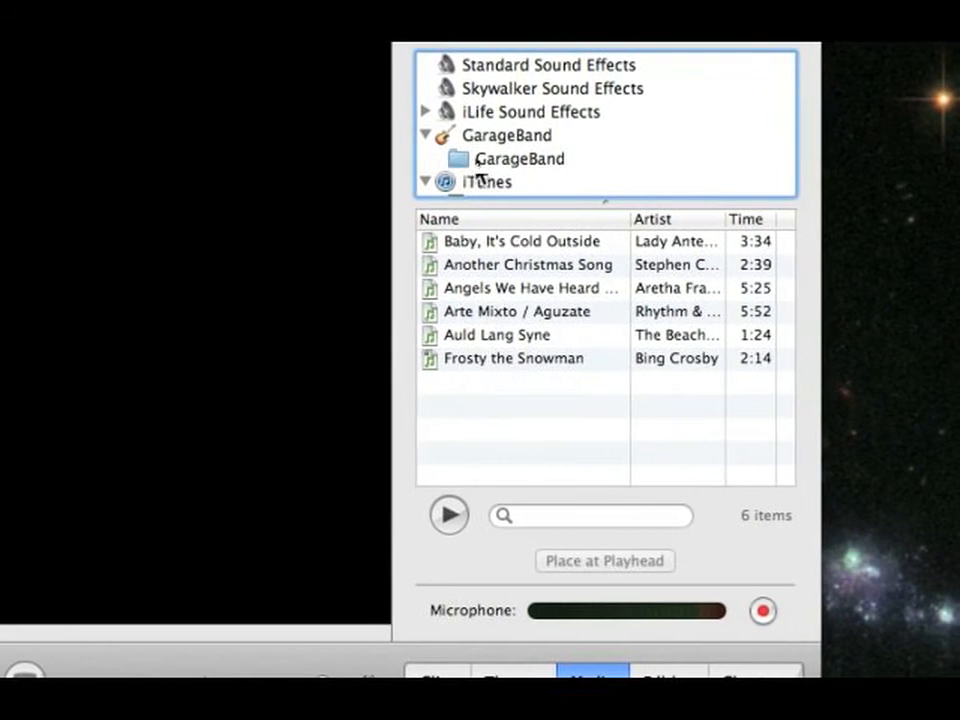
Step: Browse iMovie HD's iTunes audio source to the playlist holding the GarageBand song
{"action": "left_click", "coordinate": [486, 180]}
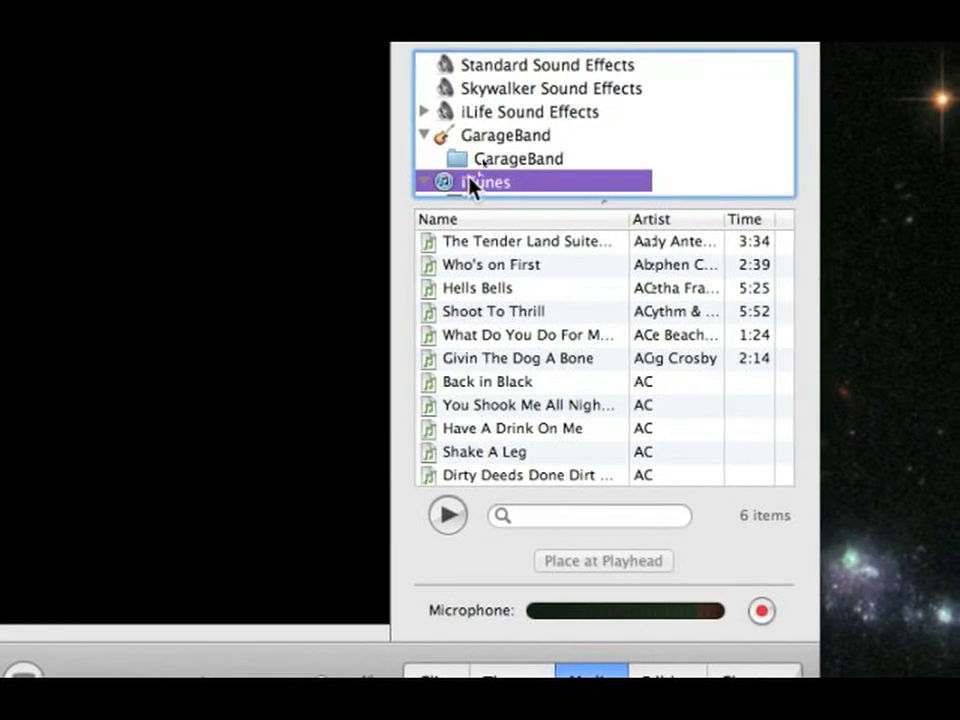
{"action": "left_click", "coordinate": [444, 182]}
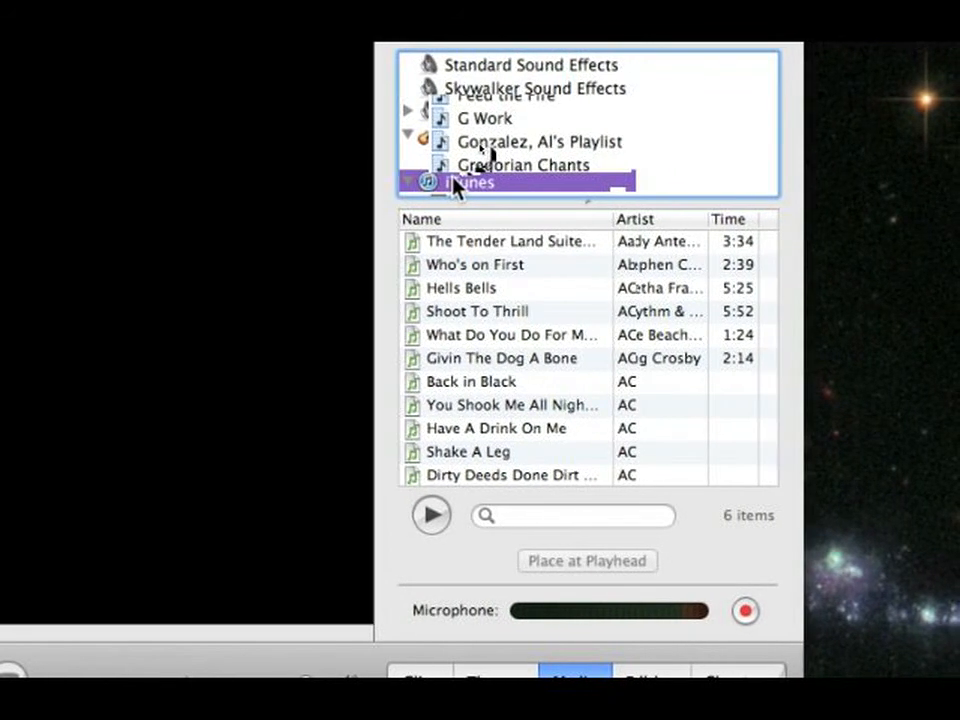
{"action": "left_click", "coordinate": [538, 140]}
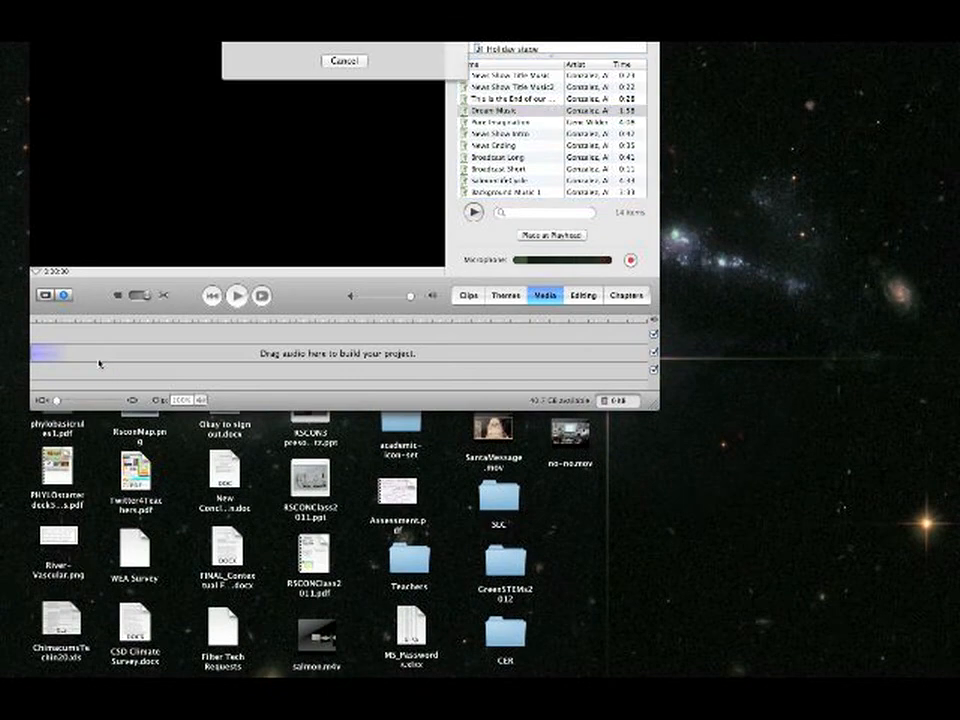
Step: Place the Dream Music track onto the project timeline's audio track
{"action": "left_click", "coordinate": [344, 60]}
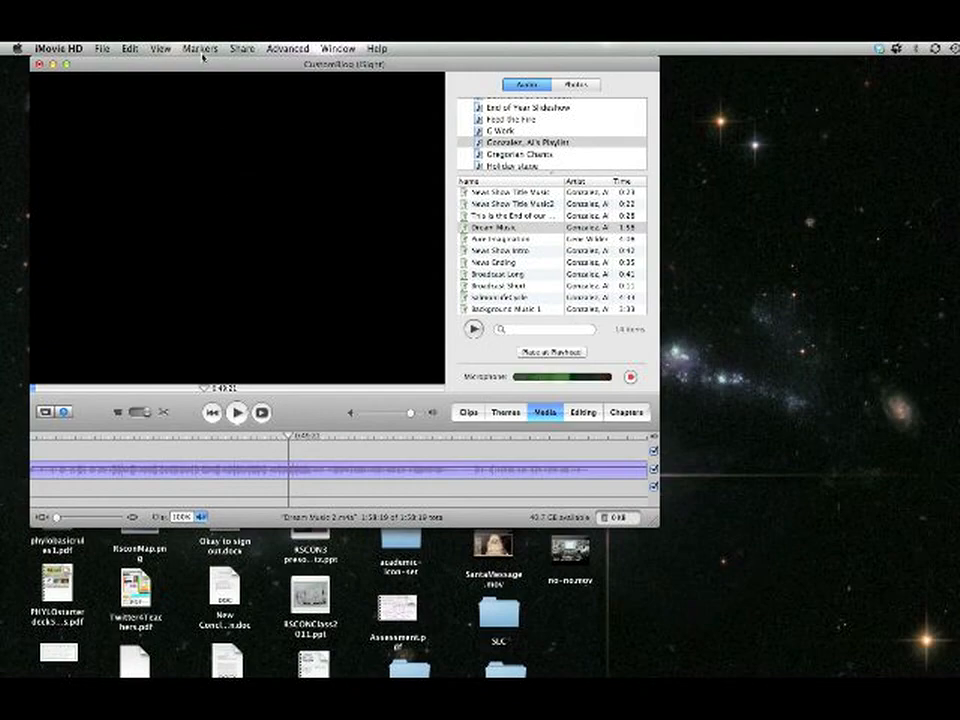
{"action": "left_click", "coordinate": [128, 48]}
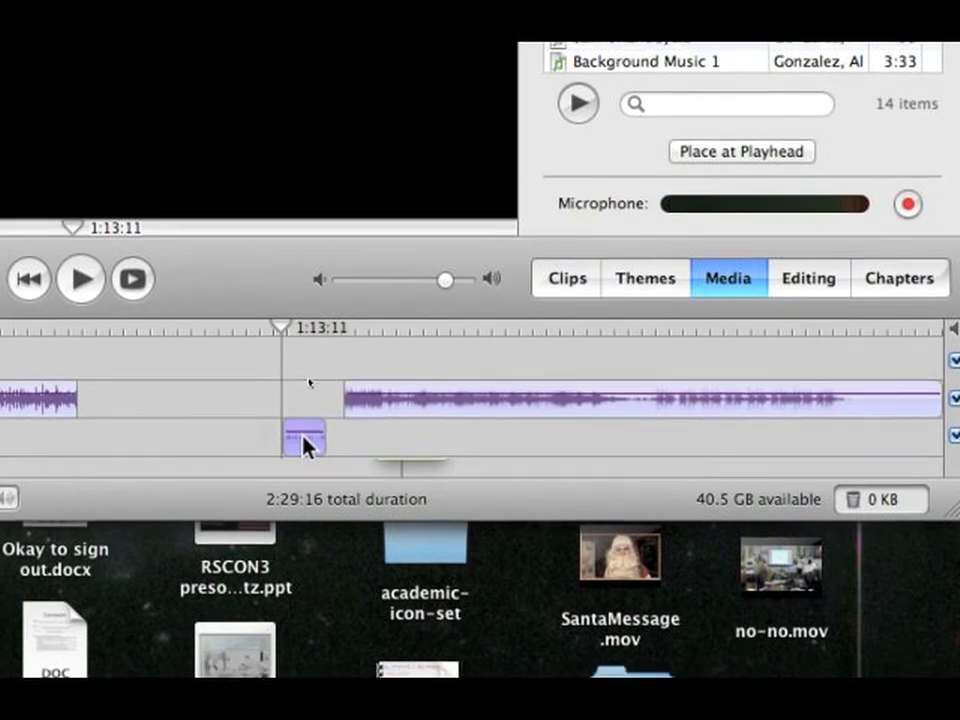
Step: Play back the song split near 1:13:11 with the recorded voiceover in the gap
{"action": "left_click", "coordinate": [80, 288]}
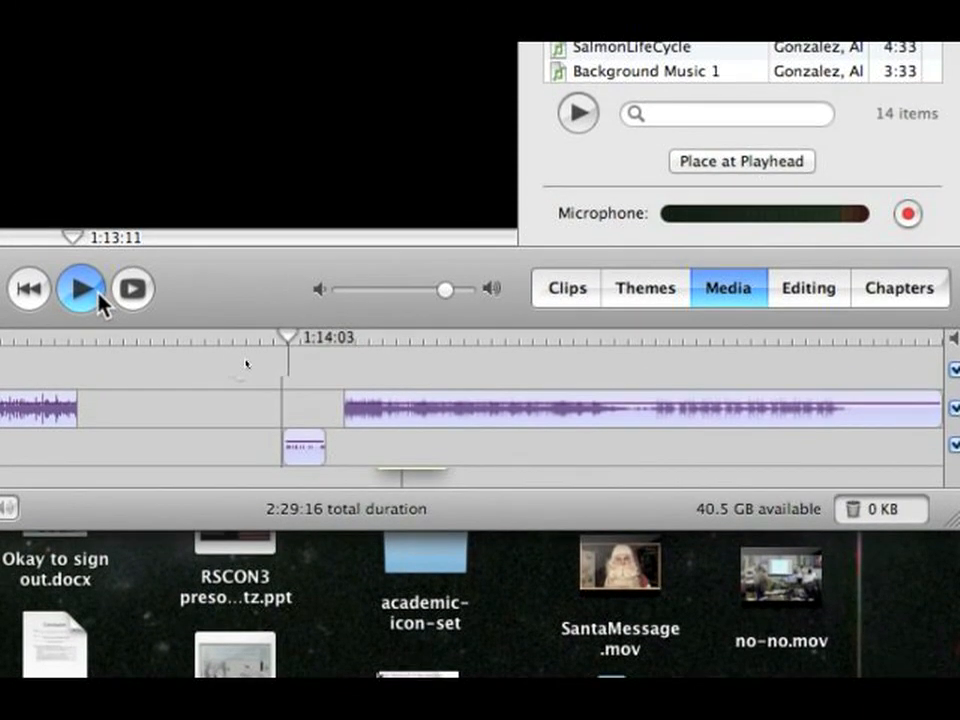